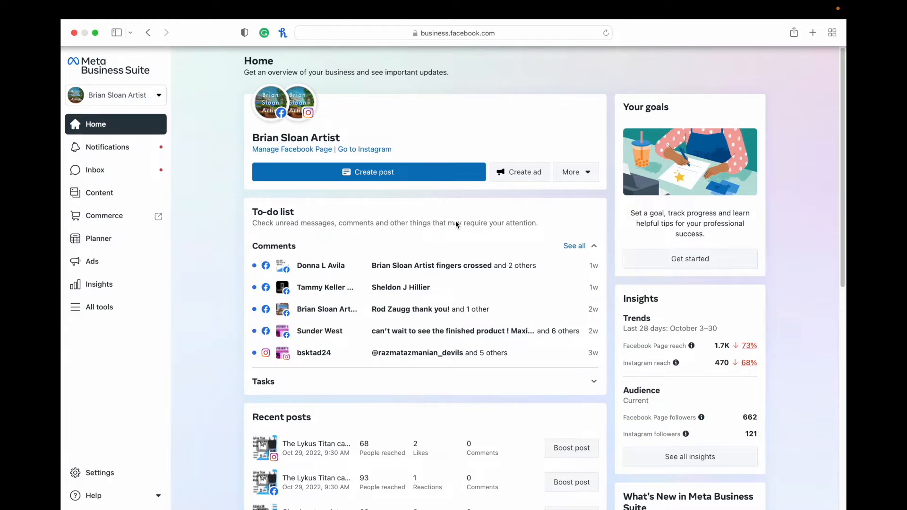
mouse_move(392, 209)
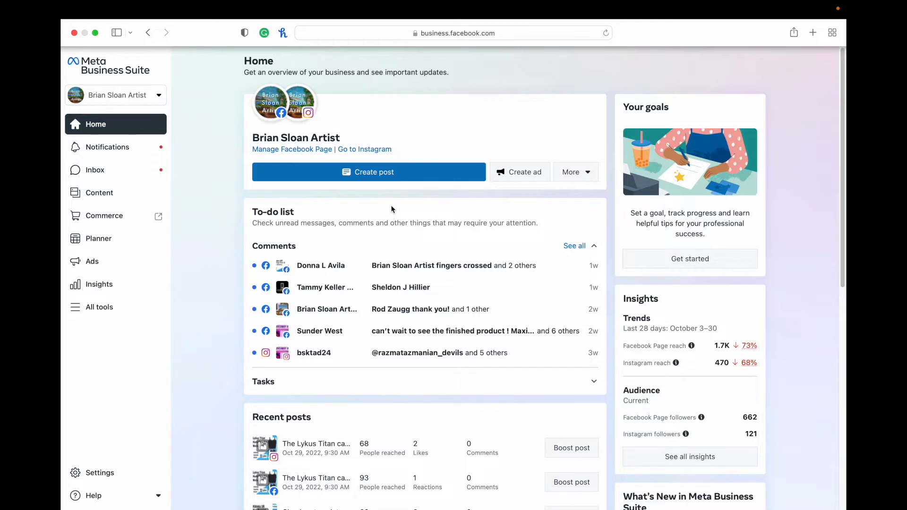
mouse_move(490, 221)
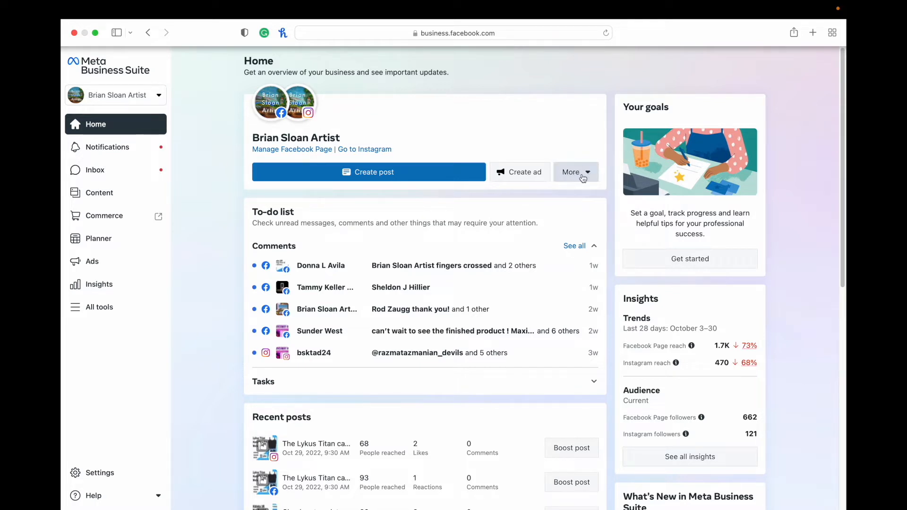
Show the Planner calendar for the week of Oct–Nov 2022 with scheduling options listed.
left_click(575, 172)
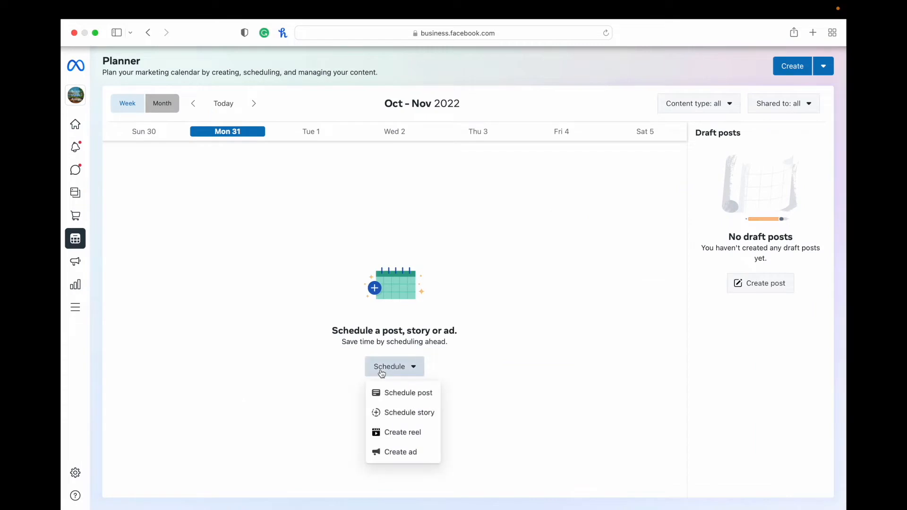
Begin a new Facebook and Instagram story scheduled for Nov 1, 2022 at 10:00 AM.
left_click(409, 413)
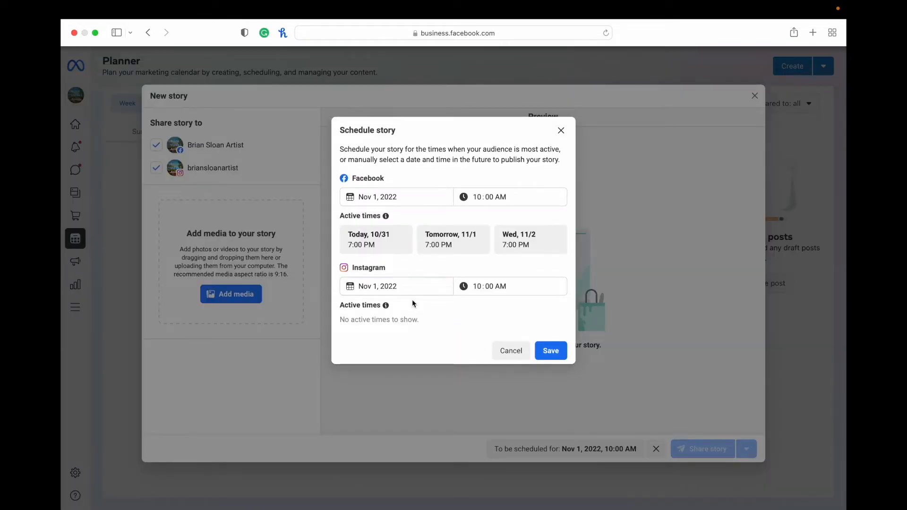
mouse_move(417, 254)
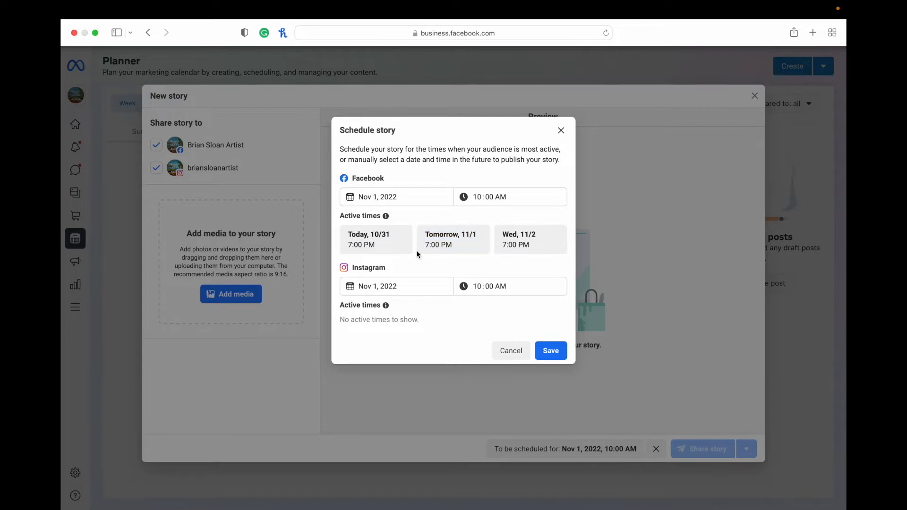
mouse_move(423, 213)
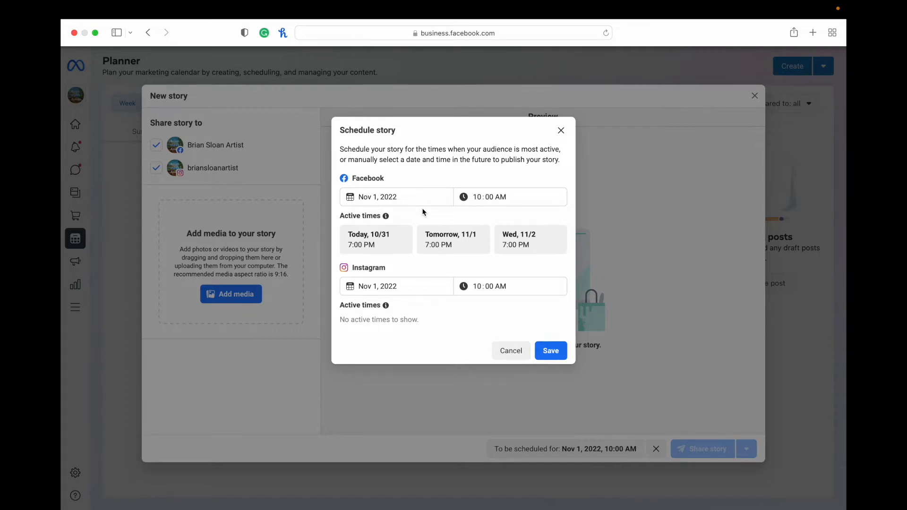
mouse_move(394, 172)
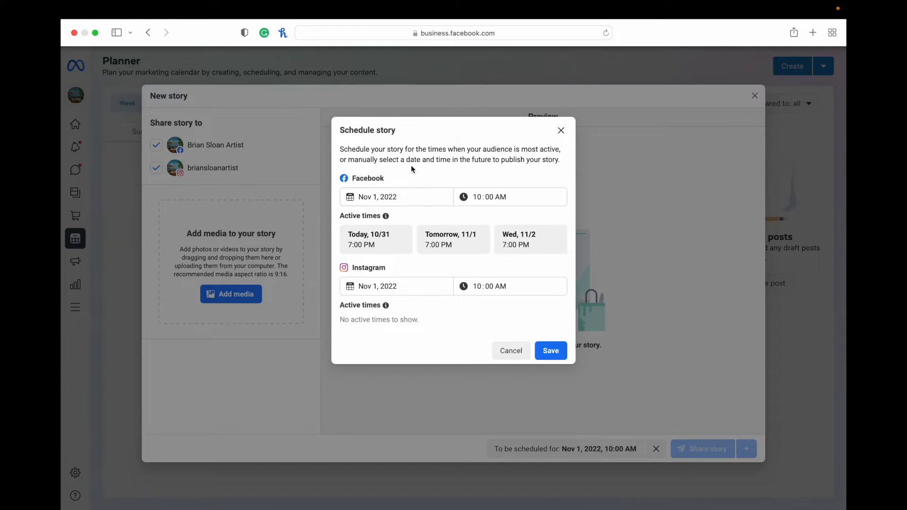
mouse_move(510, 343)
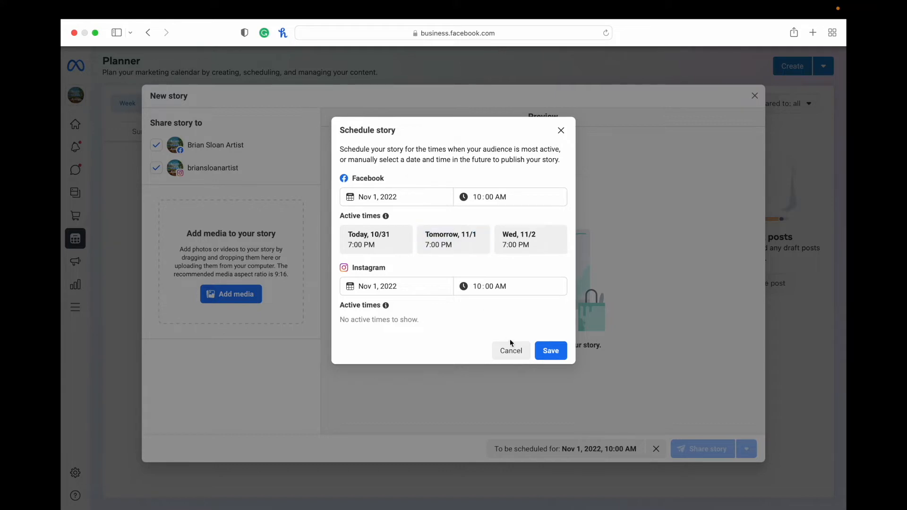
mouse_move(559, 365)
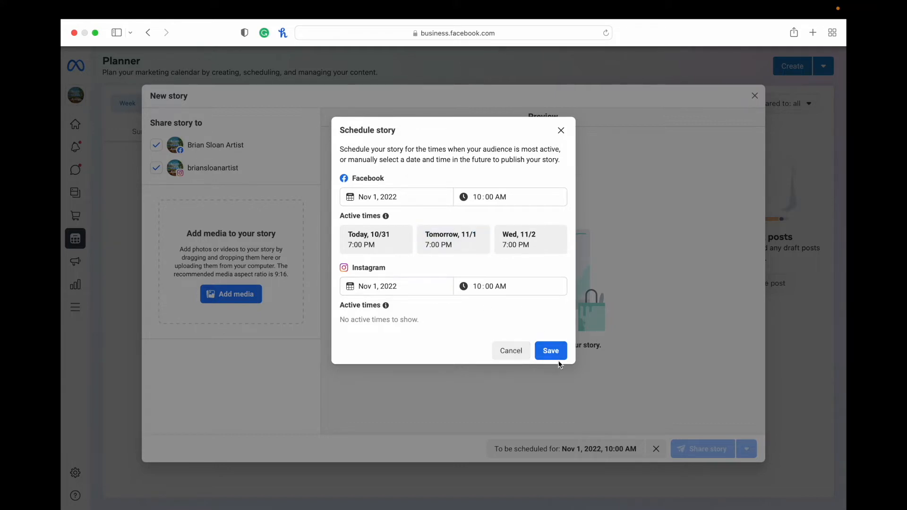
left_click(550, 351)
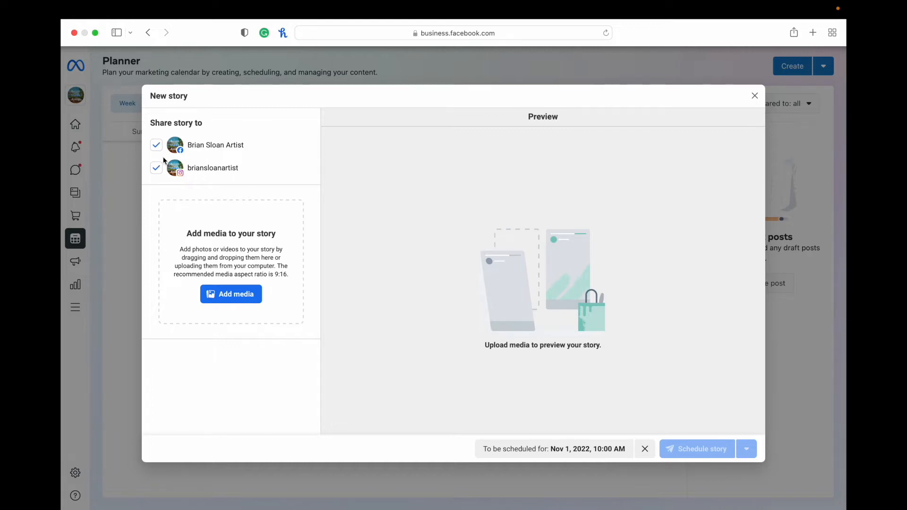
mouse_move(218, 286)
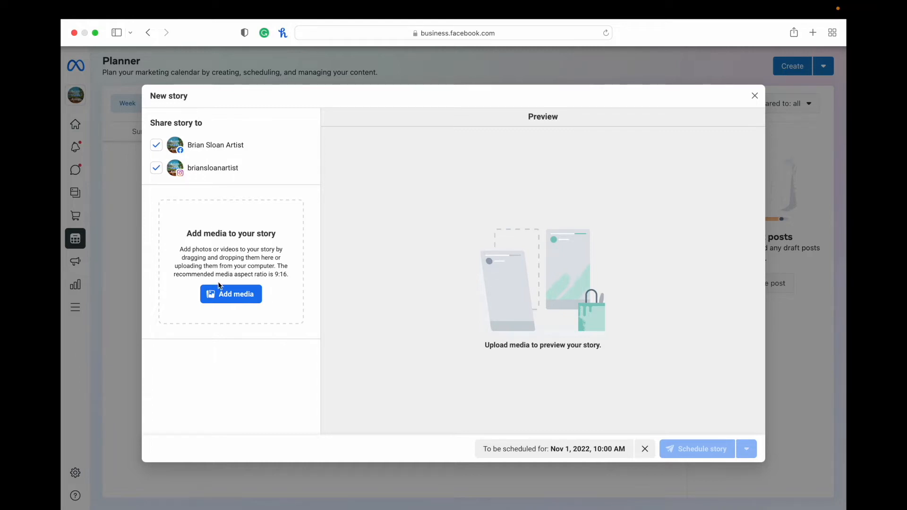
Add Story Photo.JPG, the prairie elevator photo, as the story media.
left_click(231, 294)
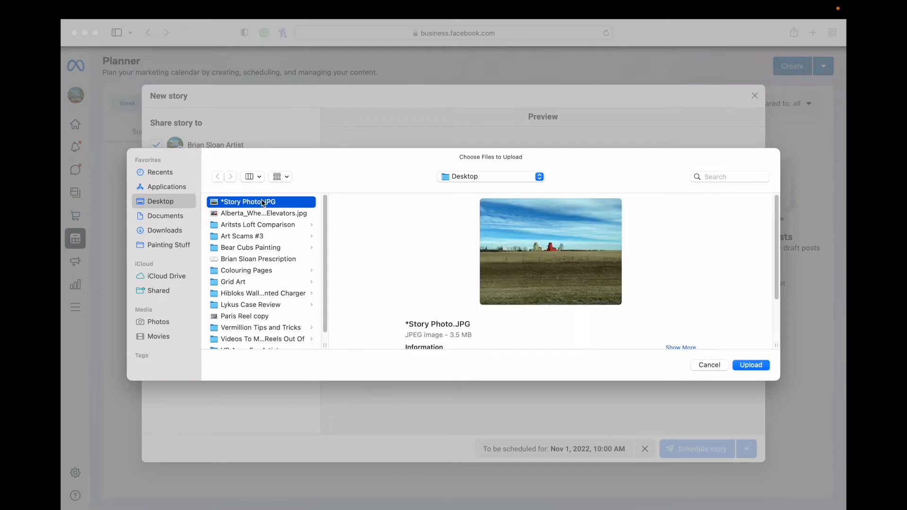
left_click(751, 365)
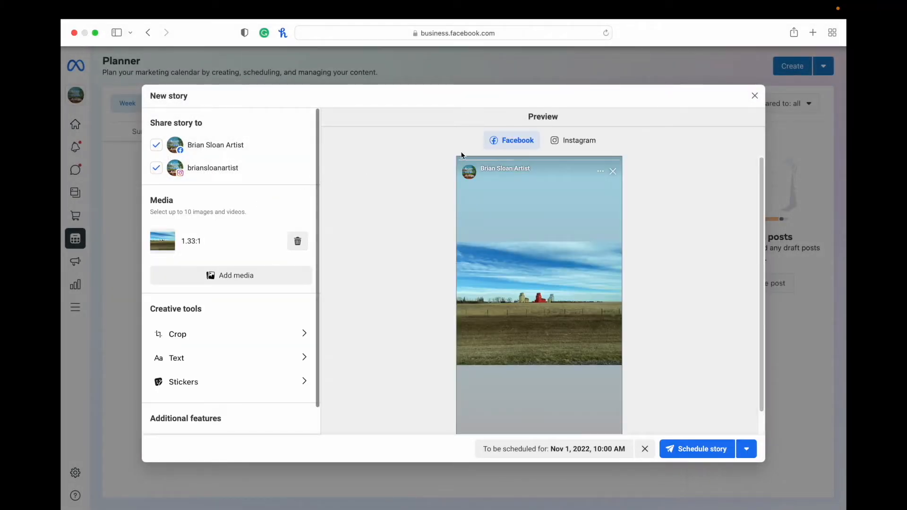
Preview the story on Instagram and reach the Crop choices under Creative tools.
left_click(572, 140)
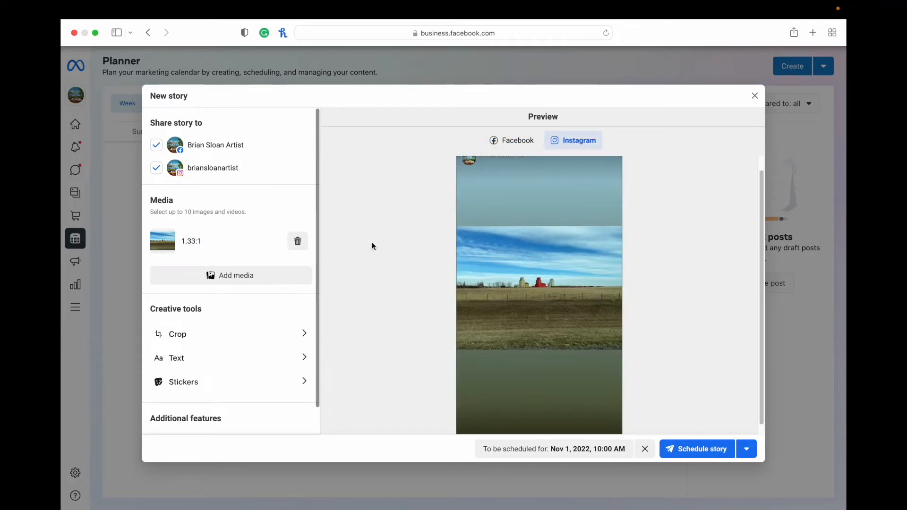
scroll("down", 3)
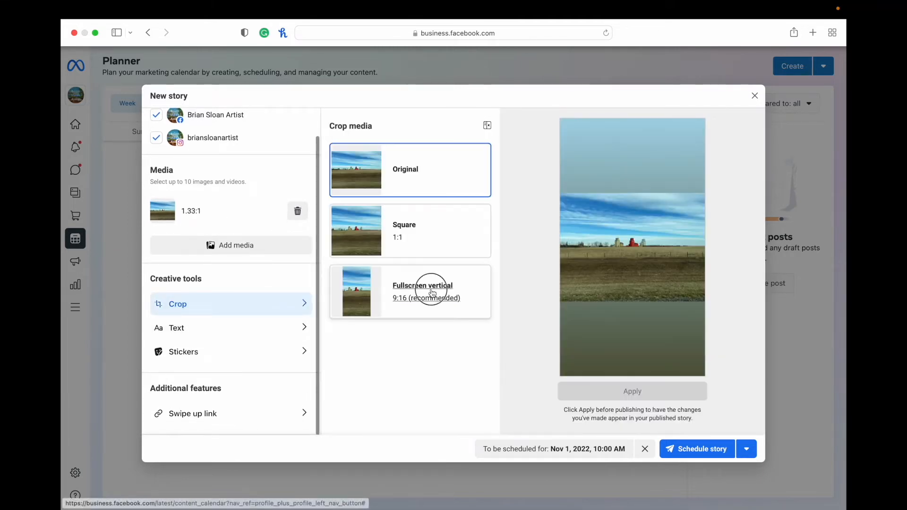
Crop the story photo to the Fullscreen vertical 9:16 frame.
left_click(632, 391)
type("Love seeing these pra")
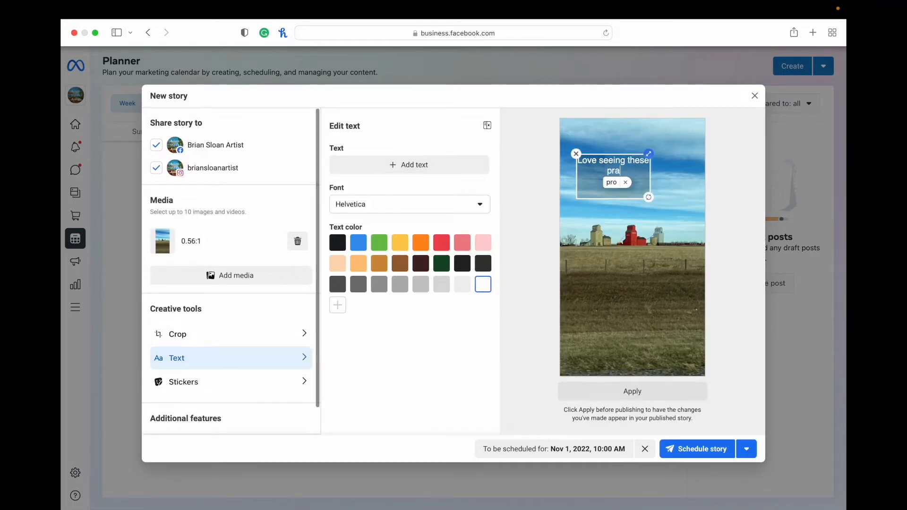
left_click(633, 391)
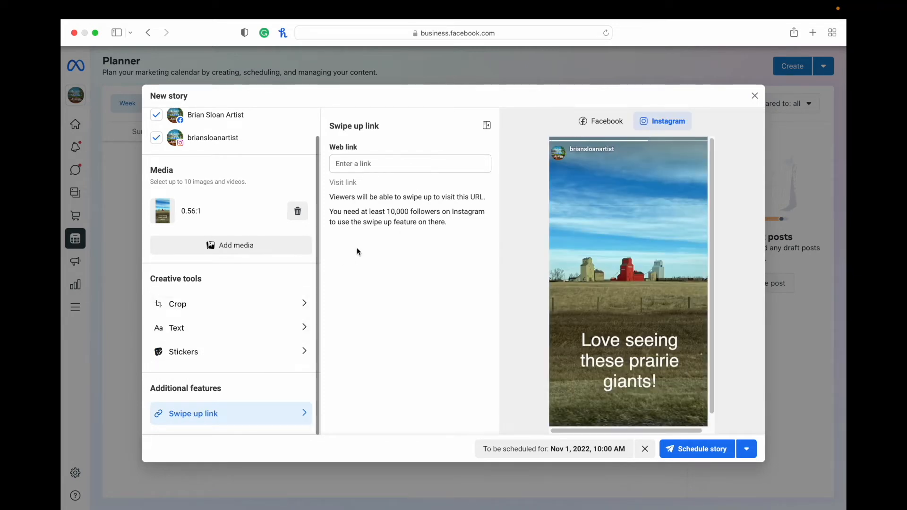
mouse_move(411, 225)
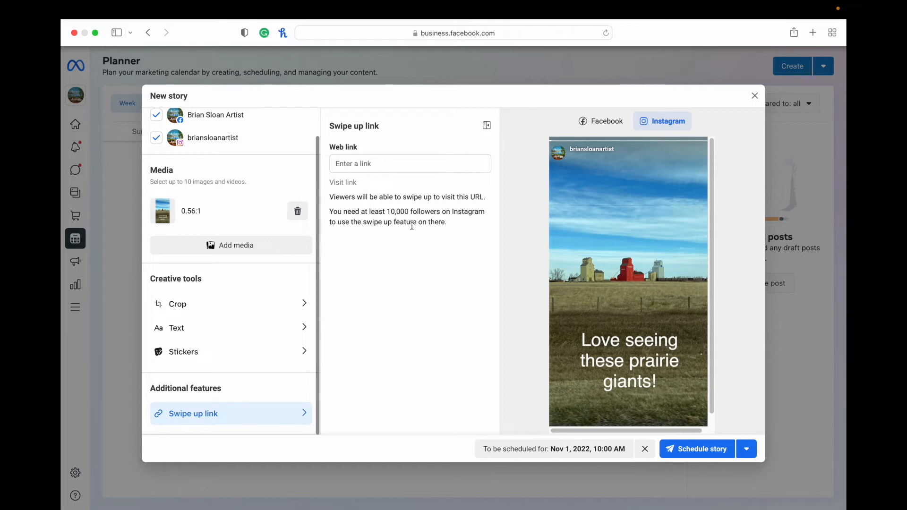
mouse_move(430, 231)
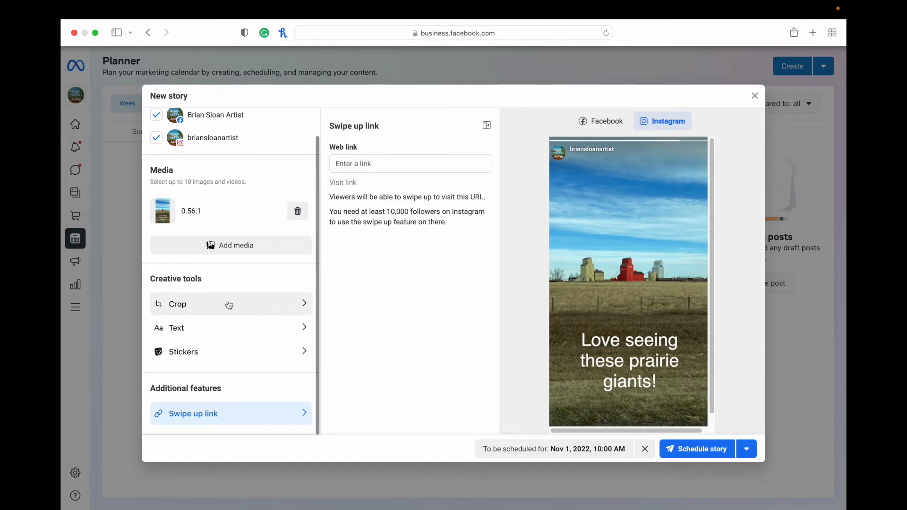
mouse_move(245, 292)
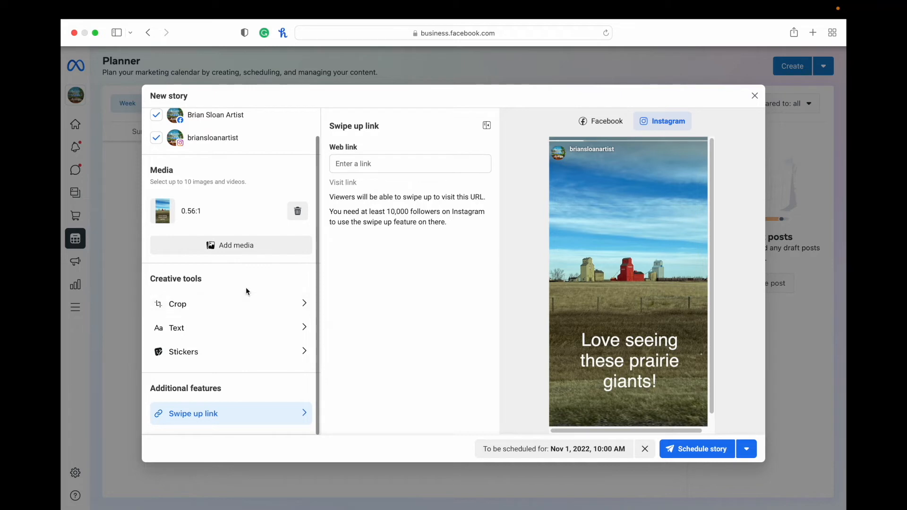
mouse_move(242, 294)
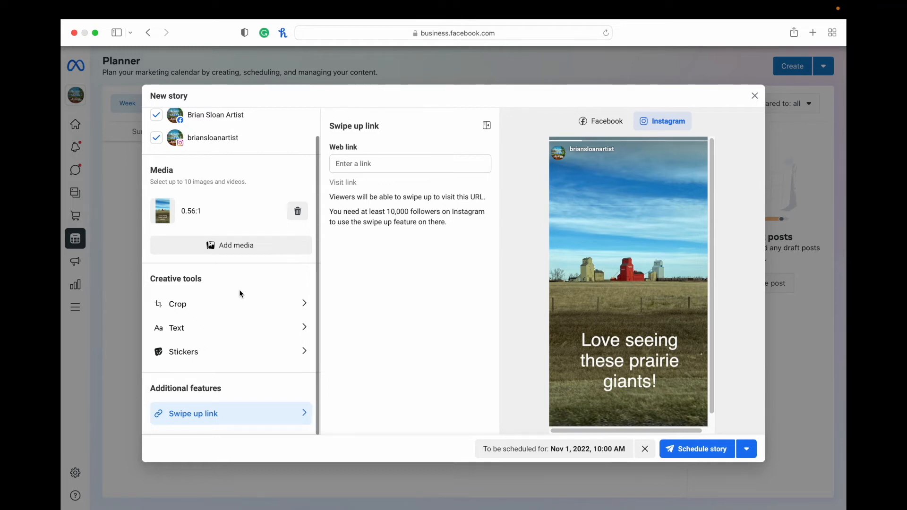
scroll("up", 3)
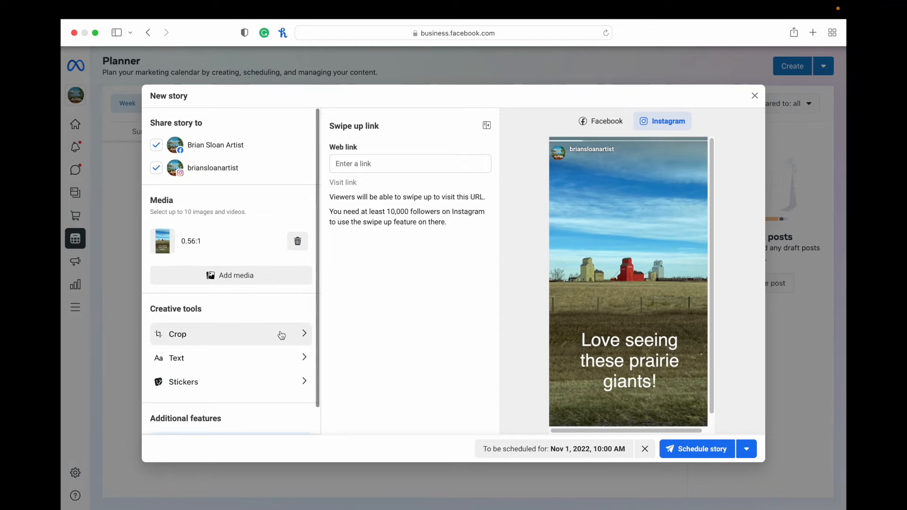
mouse_move(533, 453)
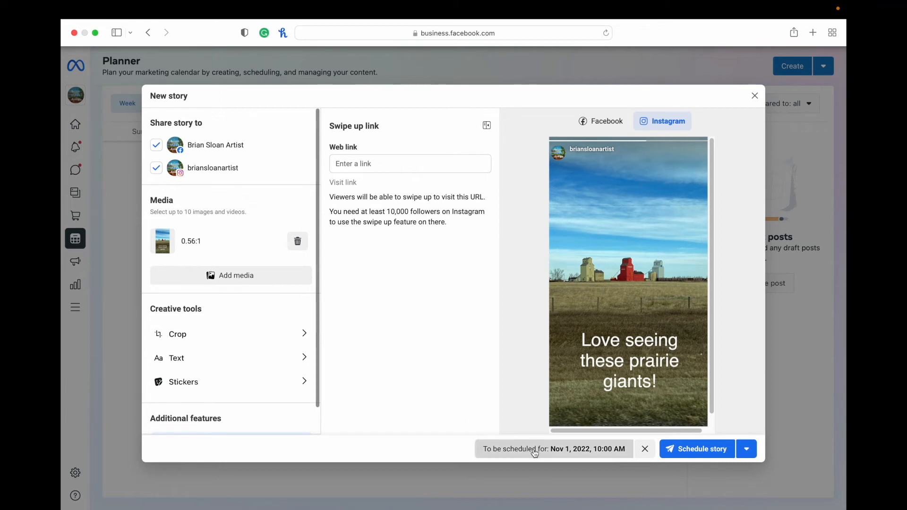
mouse_move(596, 454)
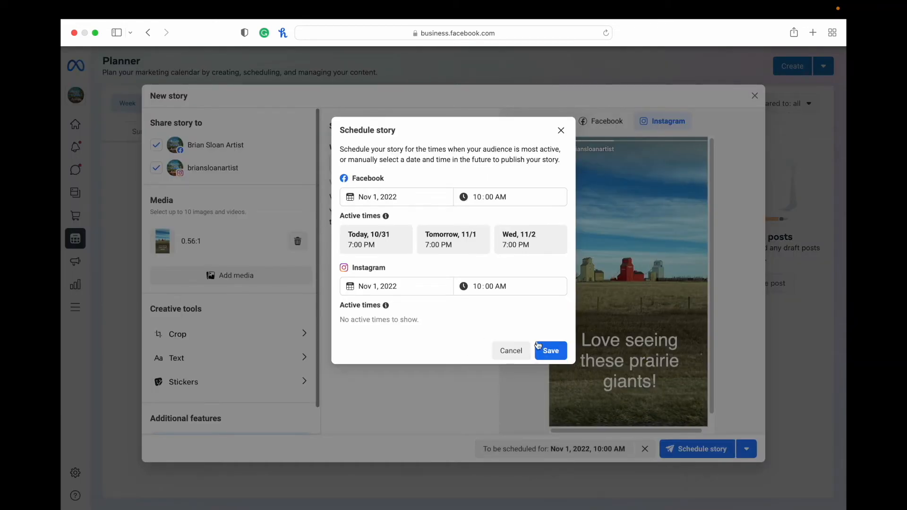
Confirm Nov 1, 2022 10:00 AM for both accounts and submit the story for scheduling.
left_click(550, 351)
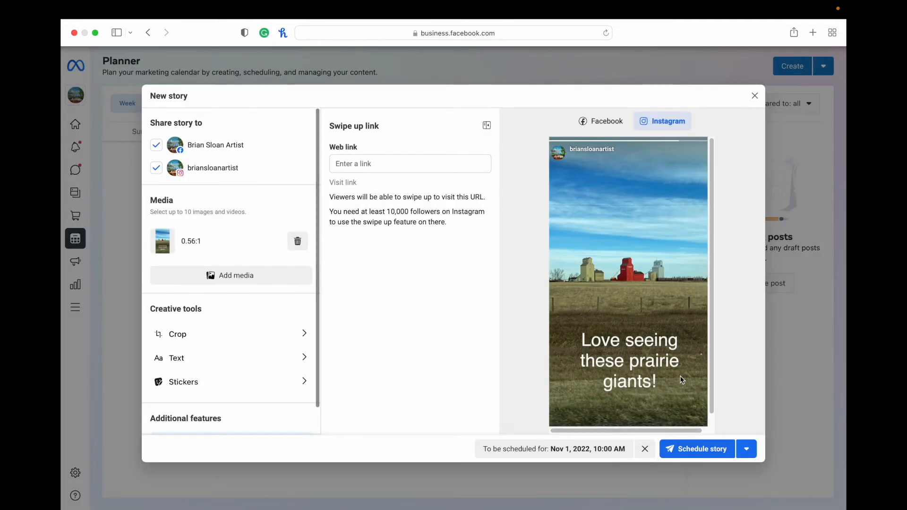
left_click(698, 449)
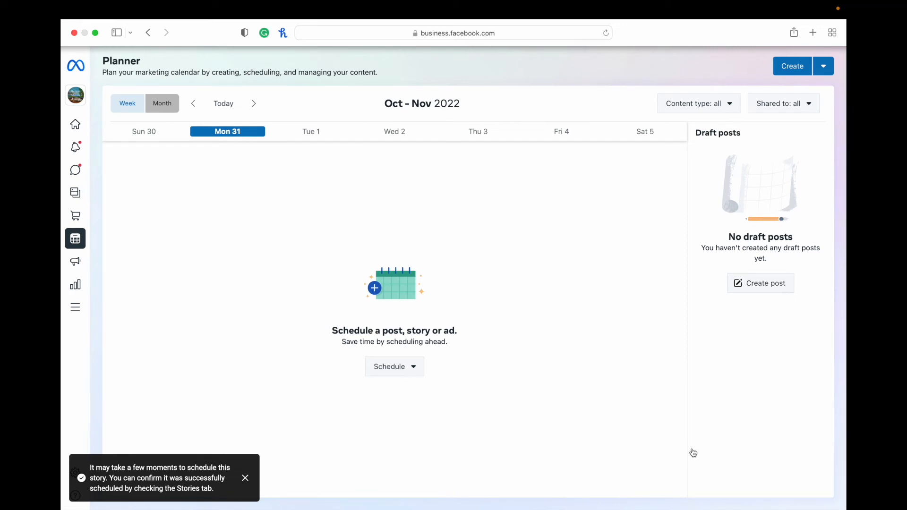
mouse_move(147, 478)
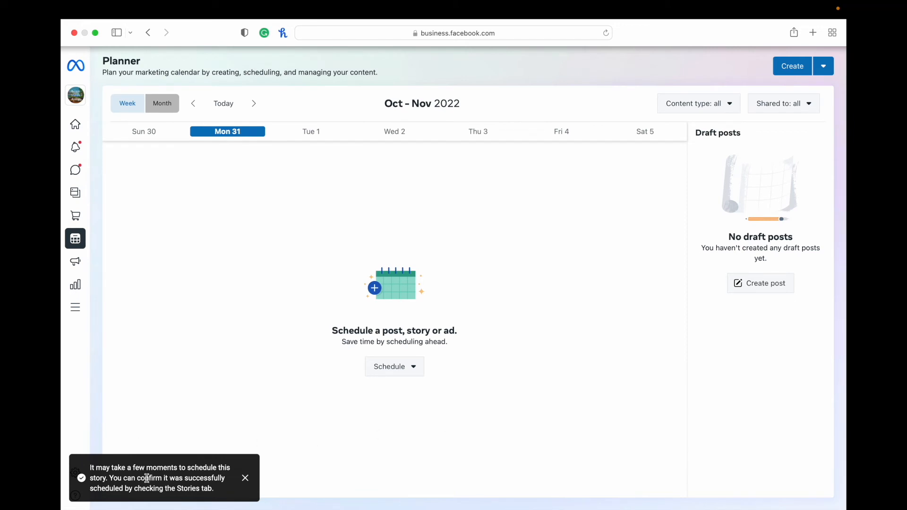
Review the Instagram story's overview on Tue 1, leaving both 10:00 AM stories listed.
left_click(455, 32)
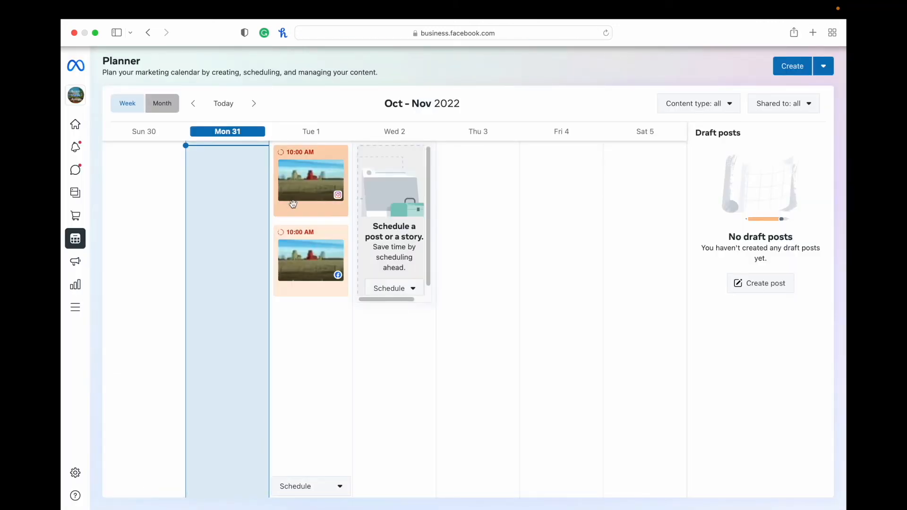
mouse_move(332, 170)
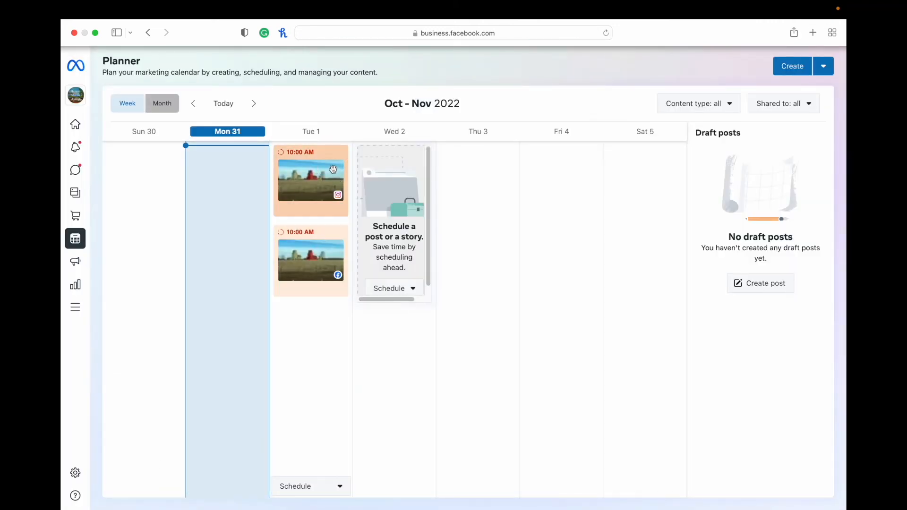
left_click(310, 181)
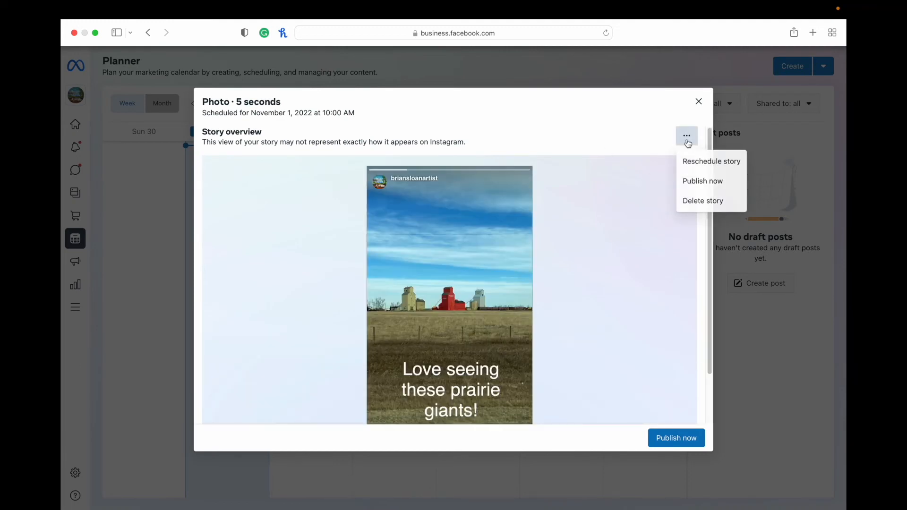
mouse_move(715, 195)
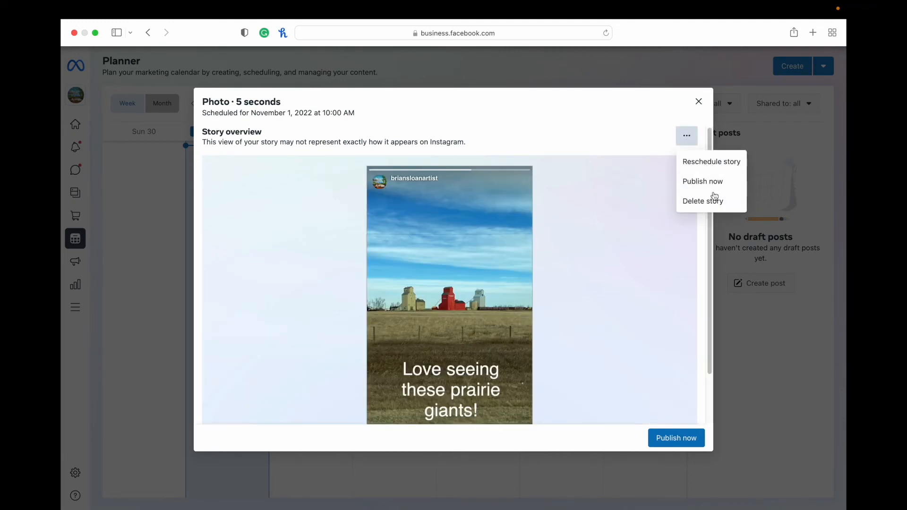
mouse_move(712, 161)
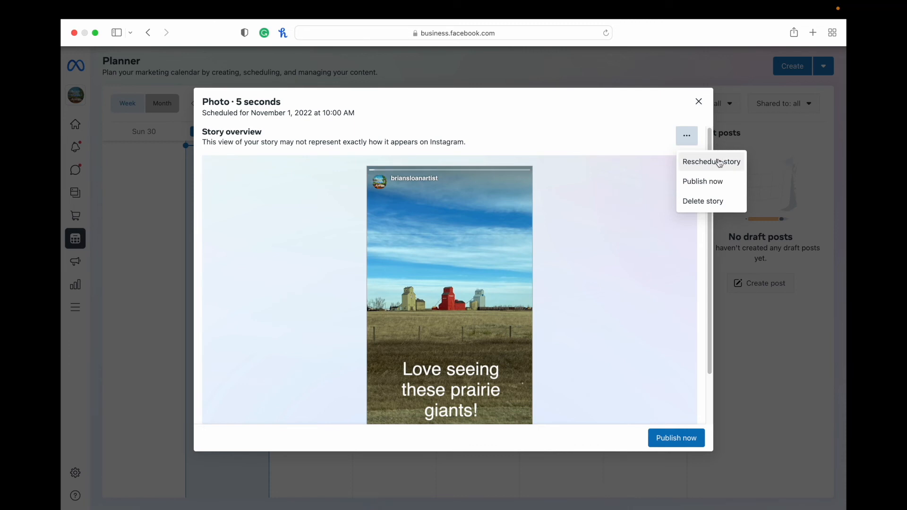
mouse_move(702, 98)
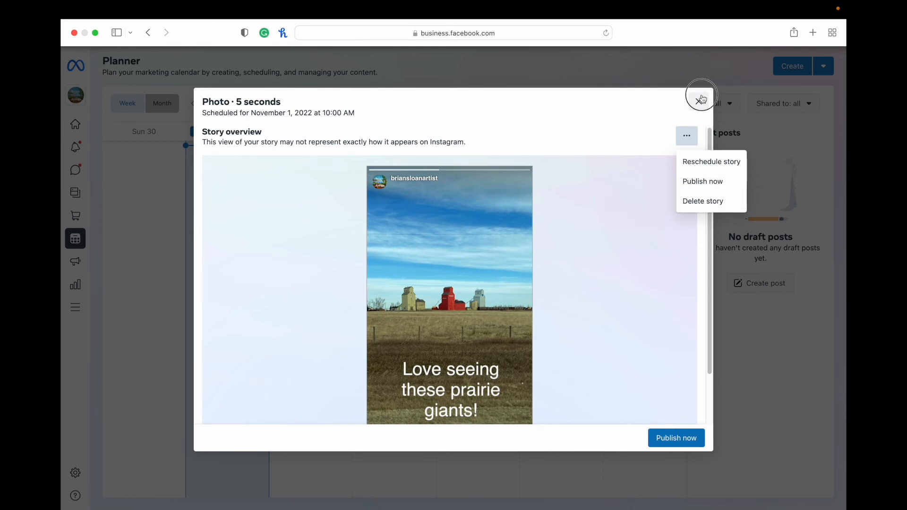
left_click(701, 95)
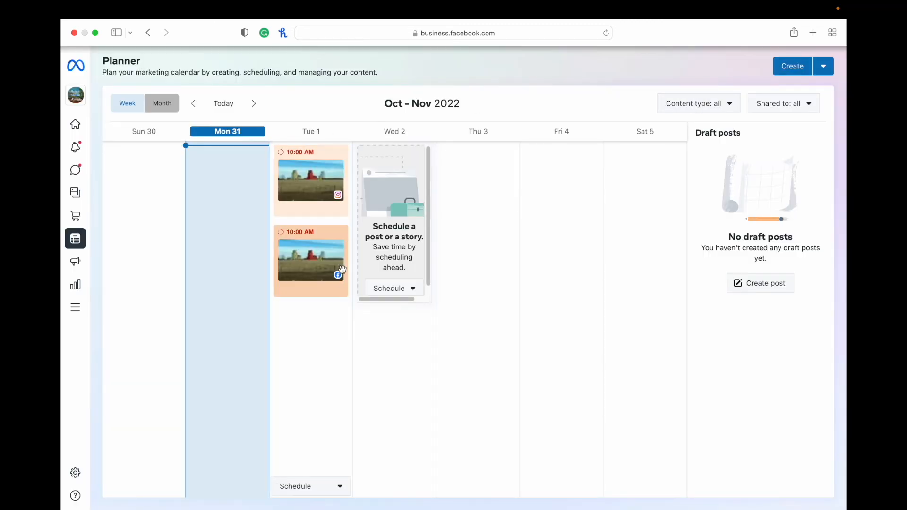